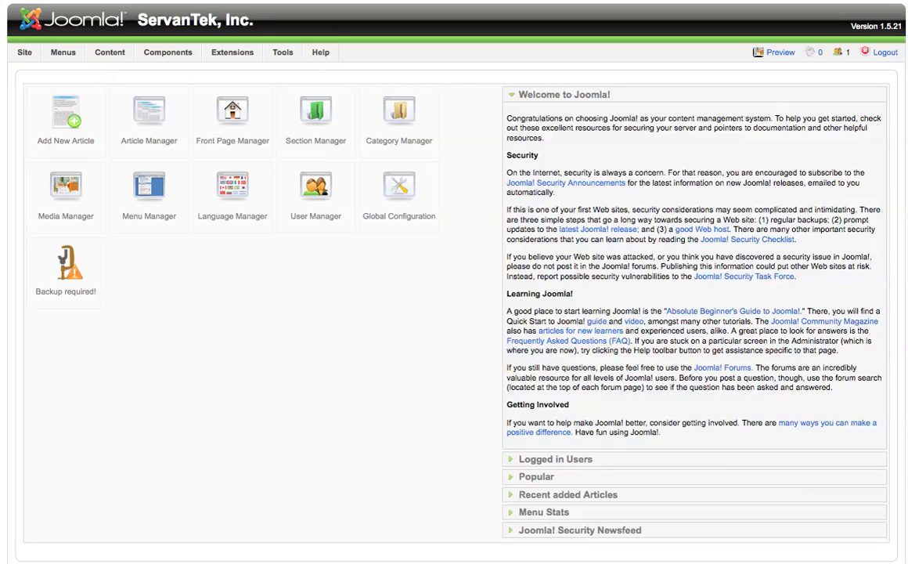
pyautogui.moveTo(238, 81)
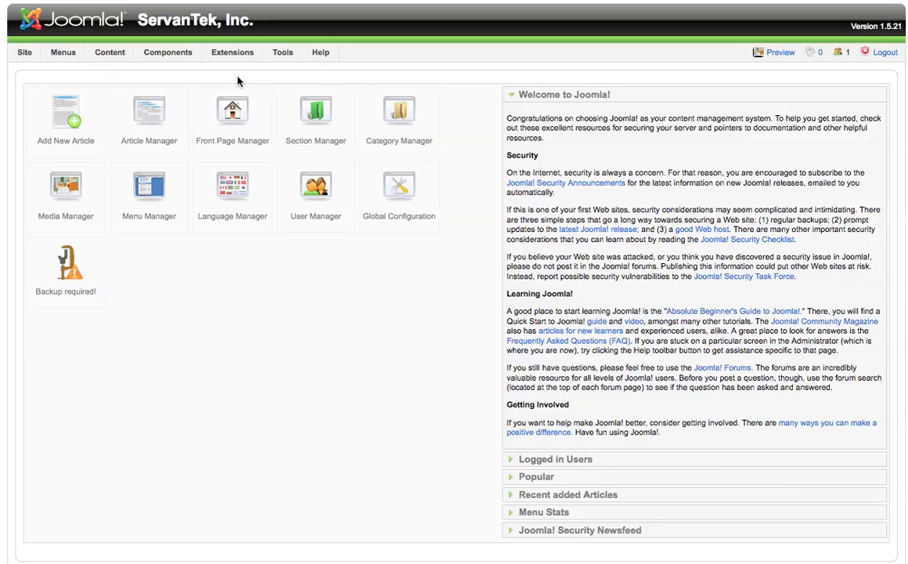
# Open the Media Manager from the administrator Control Panel
pyautogui.click(24, 51)
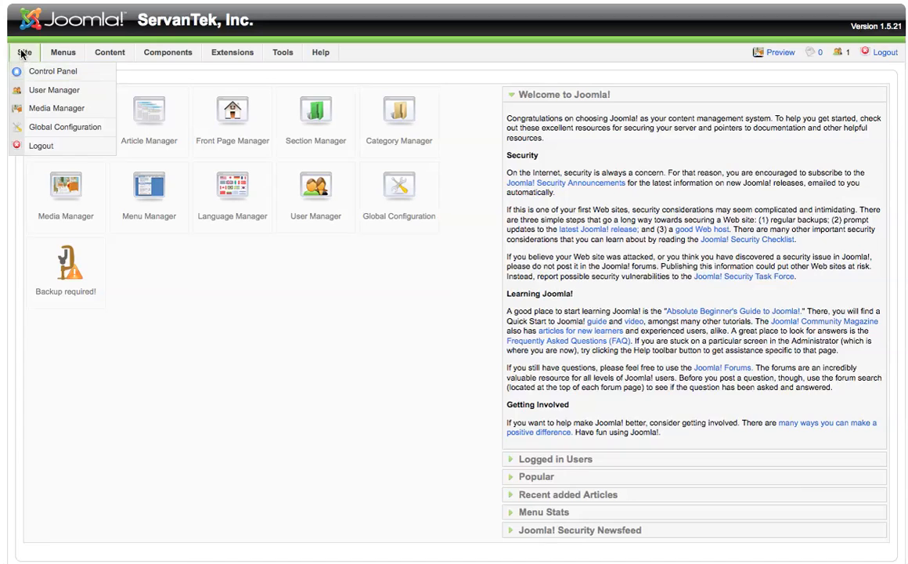
pyautogui.moveTo(57, 108)
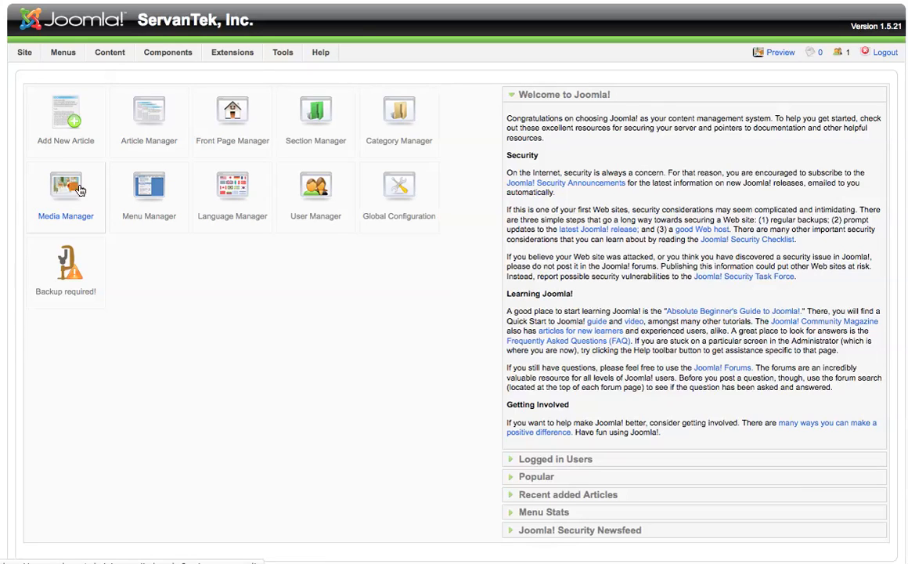
pyautogui.moveTo(69, 188)
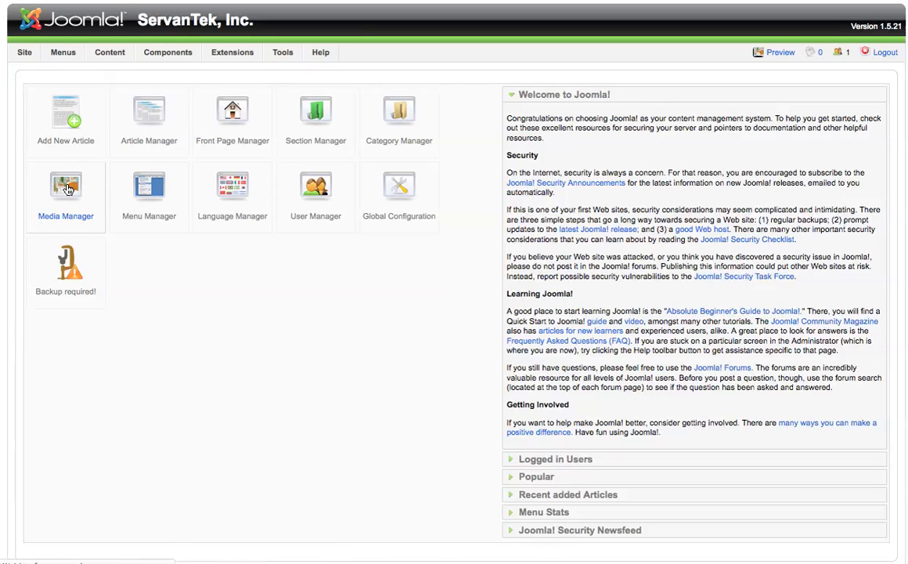
pyautogui.click(65, 188)
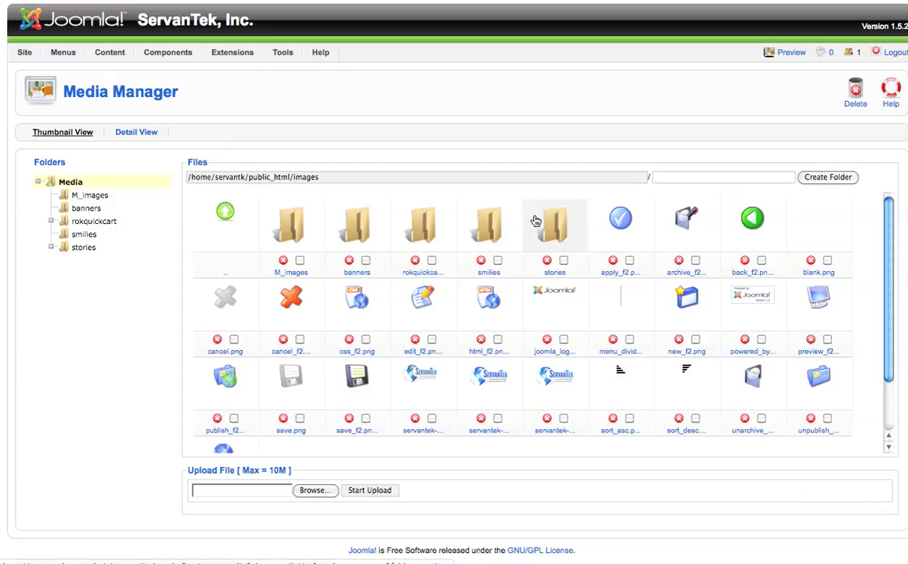
pyautogui.moveTo(568, 225)
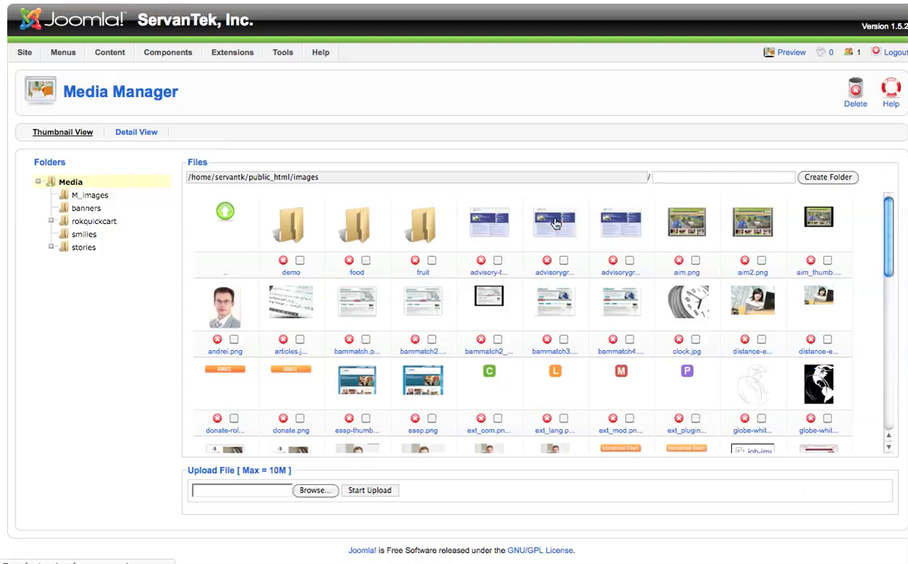
# Browse the stories folder's images and preview the photo of the woman at a laptop
pyautogui.click(84, 247)
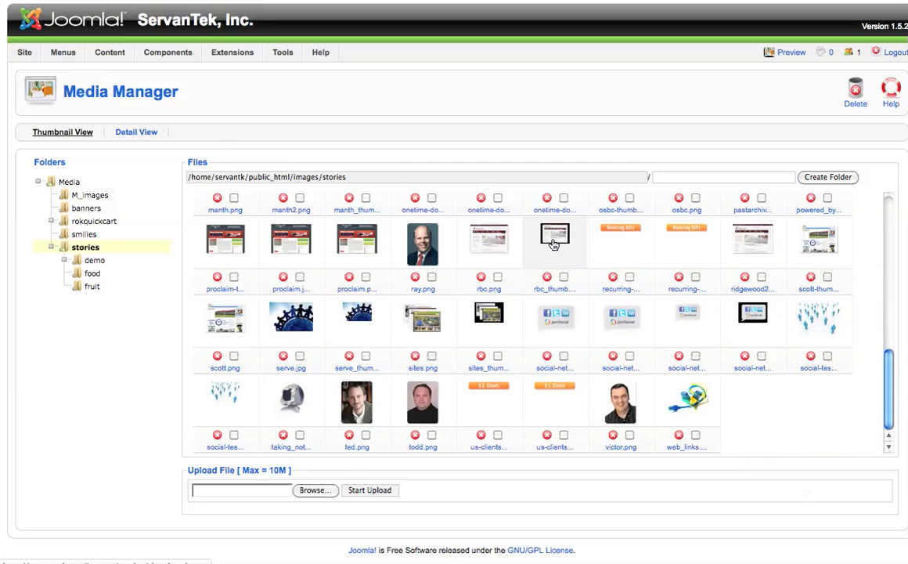
pyautogui.scroll(-3)
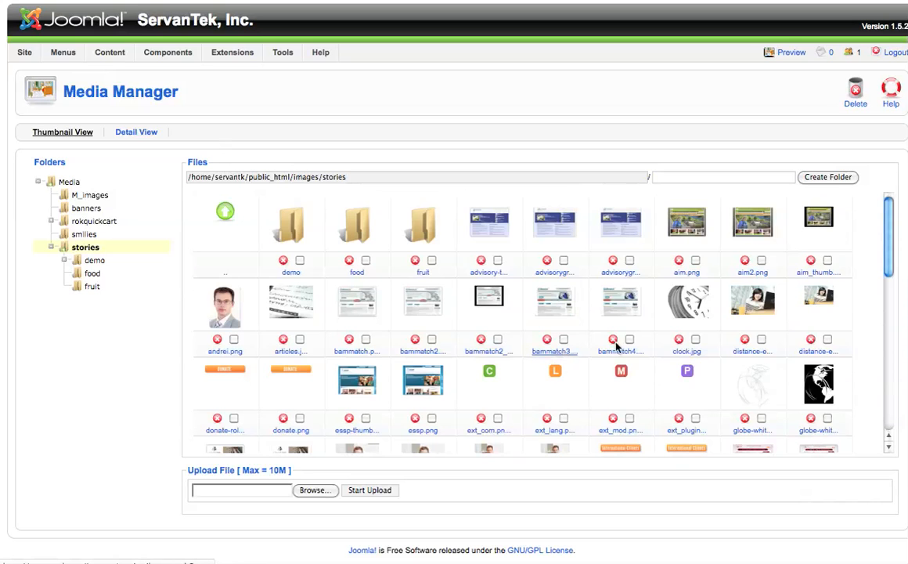
pyautogui.moveTo(664, 317)
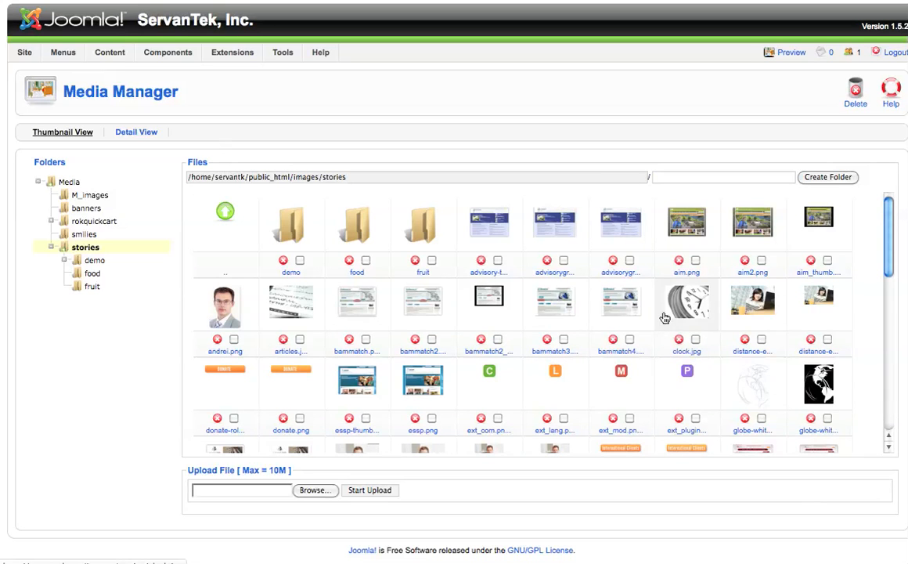
pyautogui.scroll(-3)
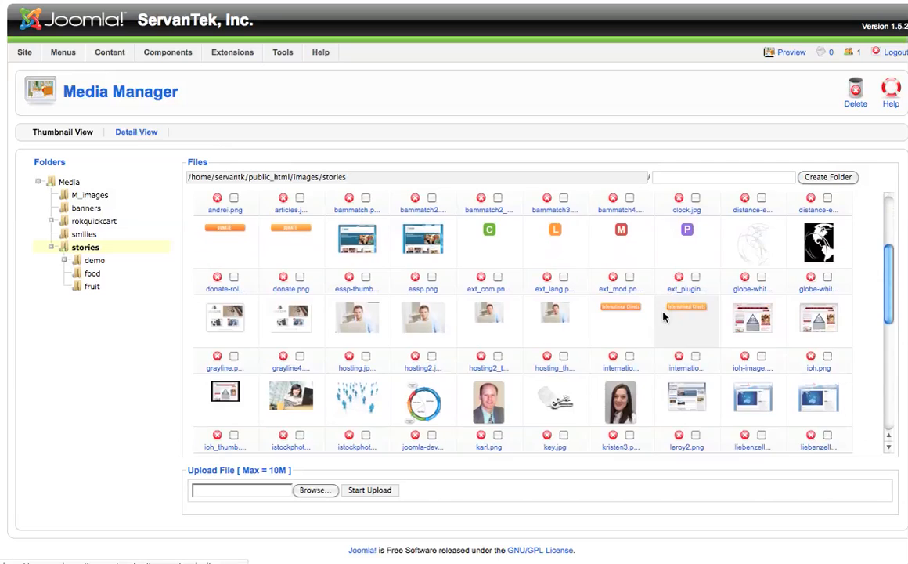
pyautogui.scroll(-3)
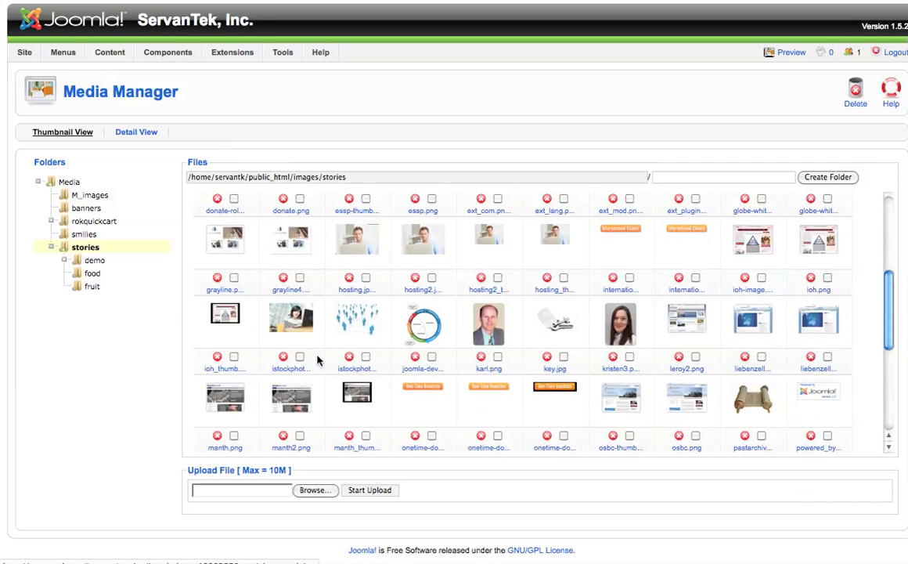
pyautogui.click(290, 317)
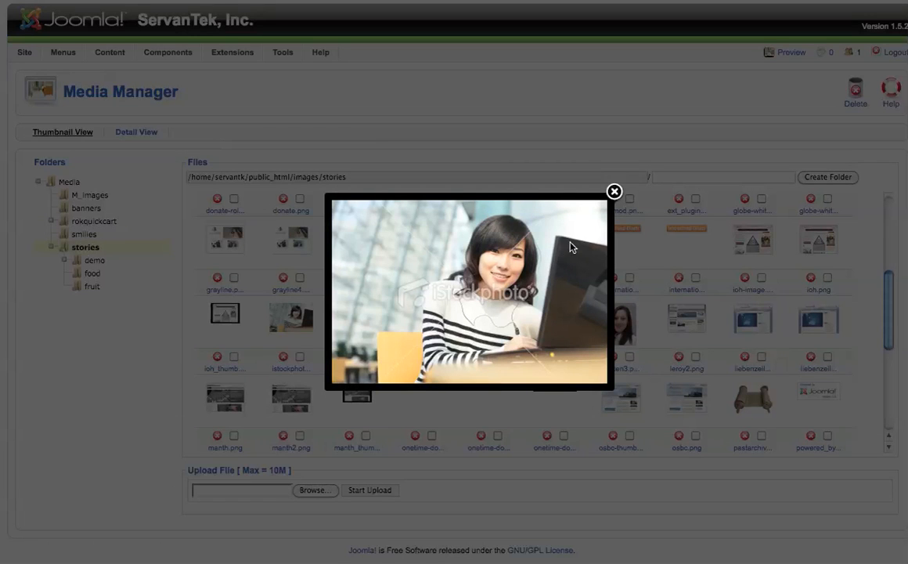
pyautogui.click(615, 192)
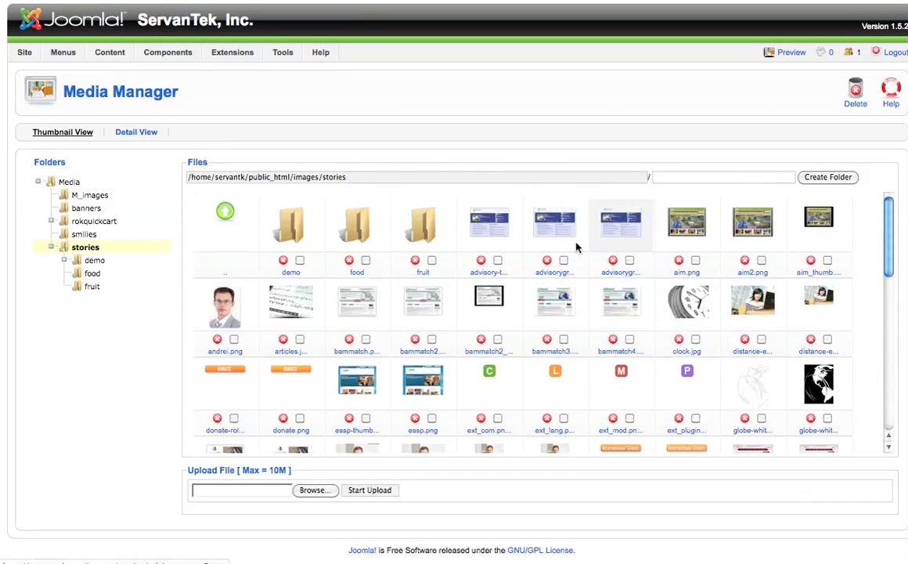
pyautogui.moveTo(450, 257)
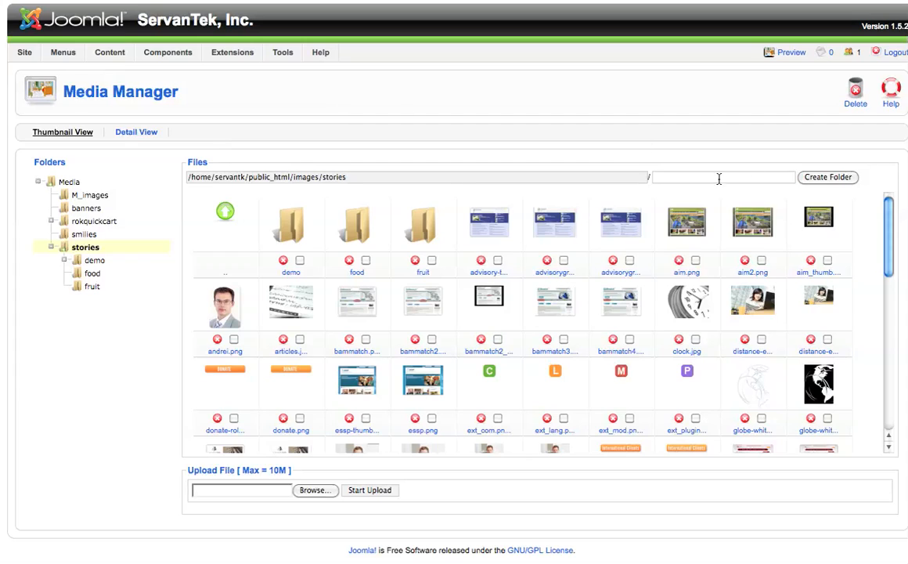
# Create a folder named 'tutorial-images' inside stories and open it
pyautogui.click(723, 176)
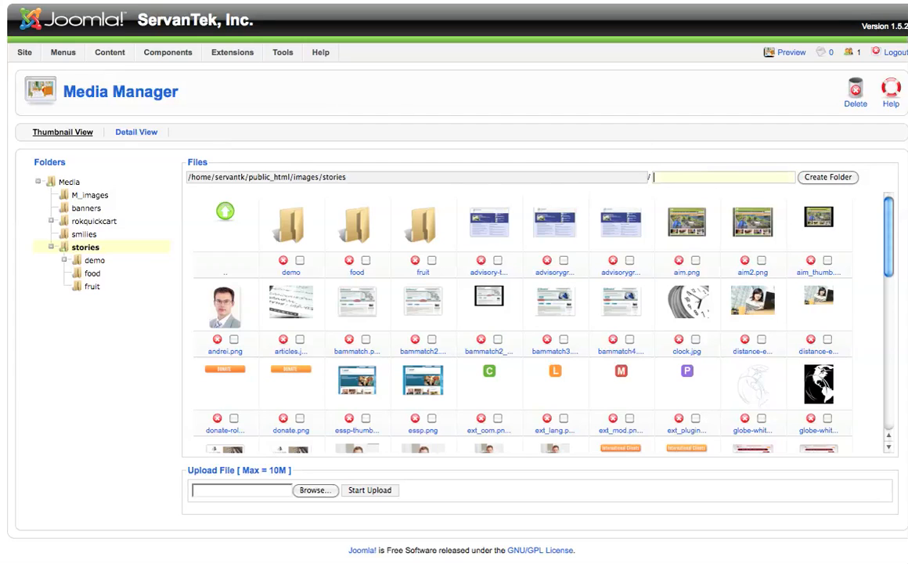
pyautogui.write('t')
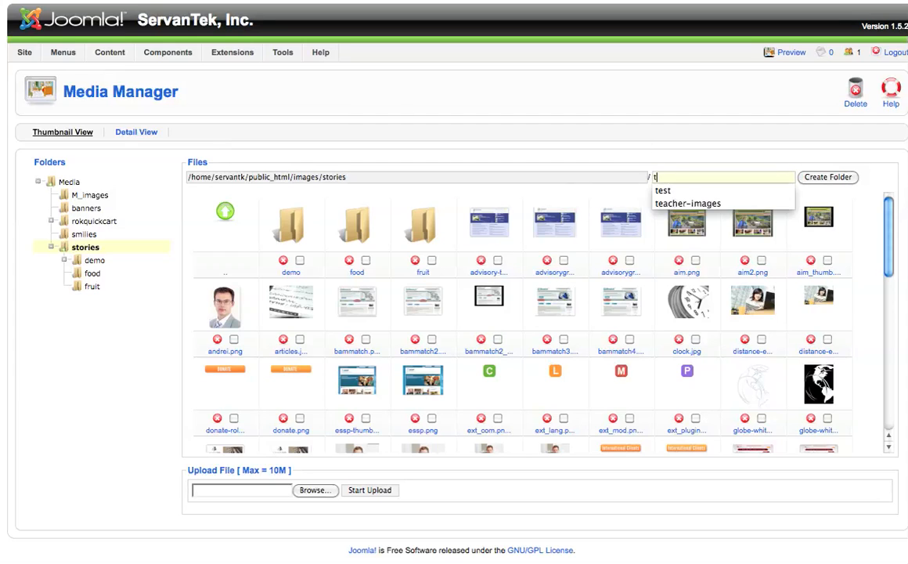
pyautogui.write('utorial-images')
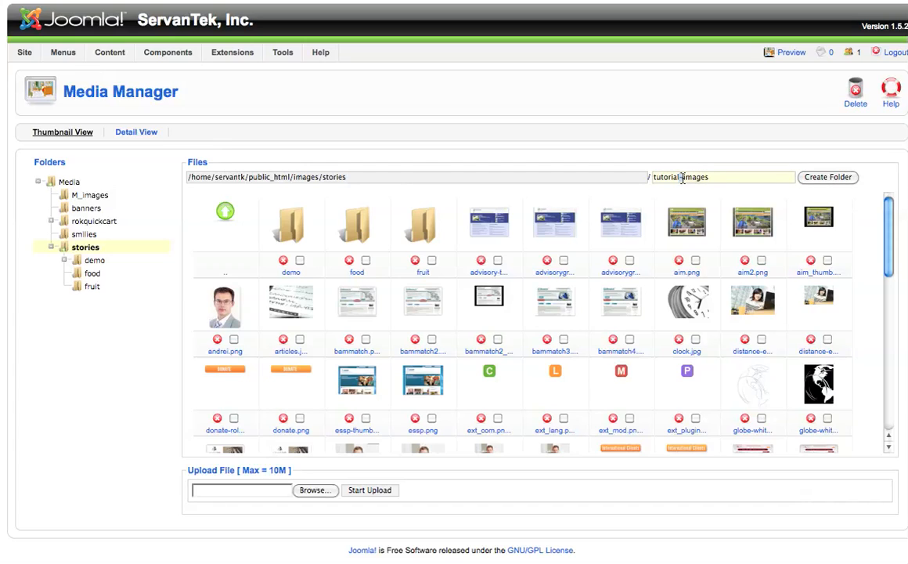
pyautogui.write('tutorial-images')
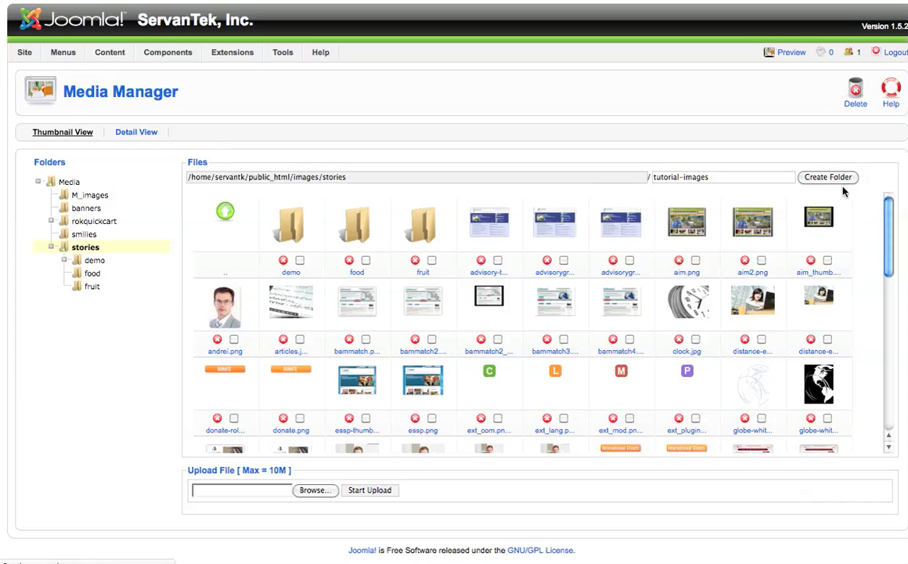
pyautogui.click(828, 177)
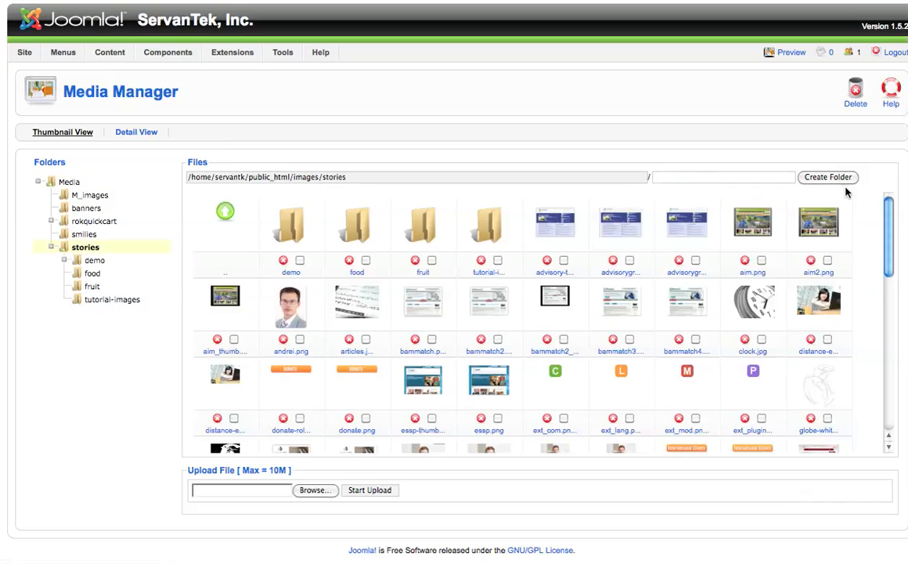
pyautogui.moveTo(597, 195)
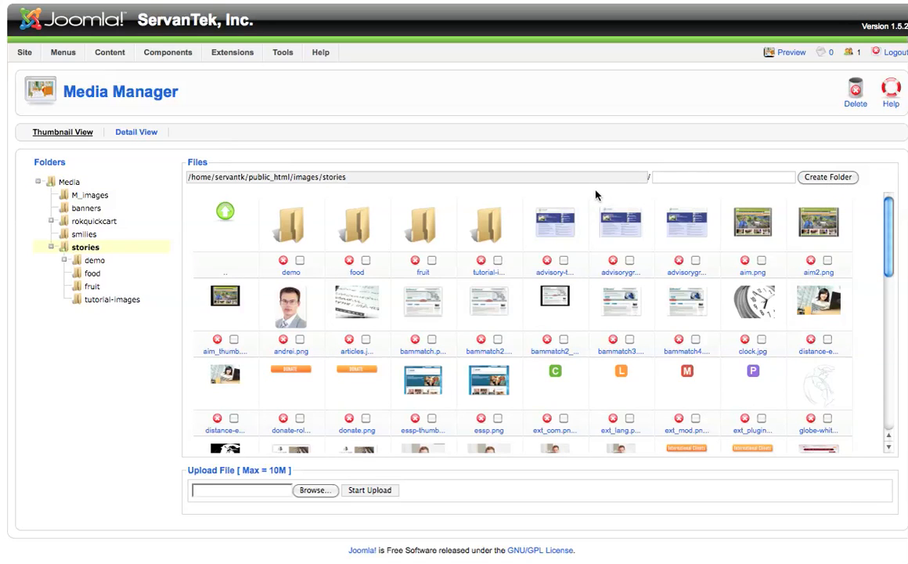
pyautogui.moveTo(570, 209)
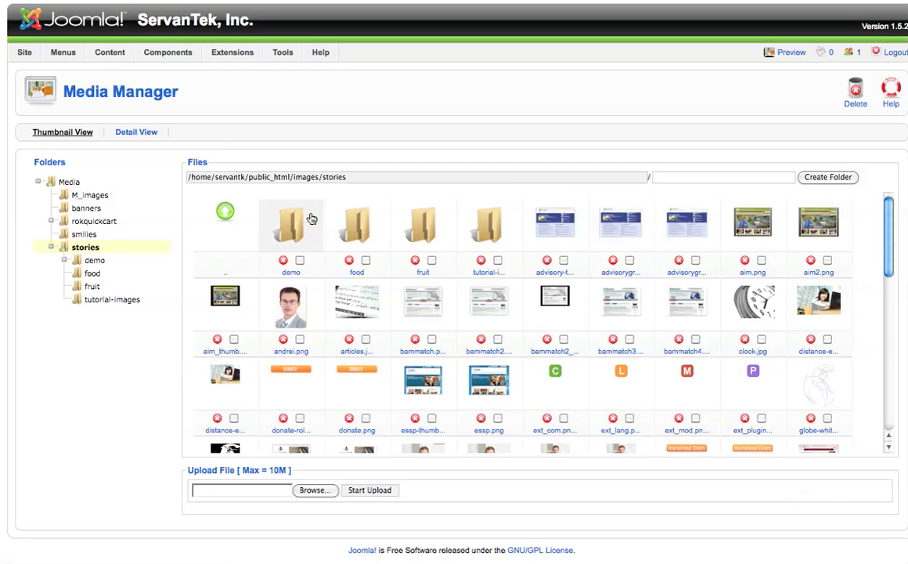
pyautogui.moveTo(372, 216)
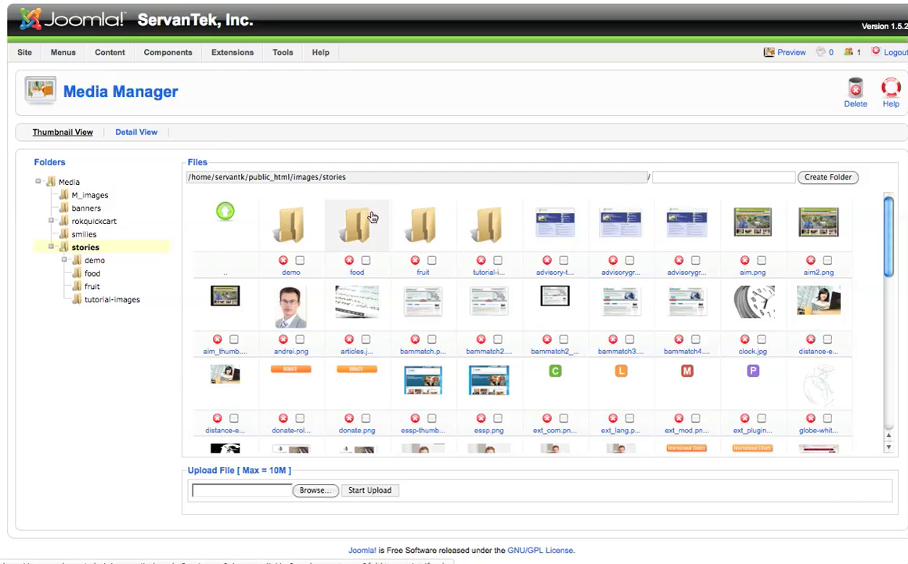
pyautogui.moveTo(489, 227)
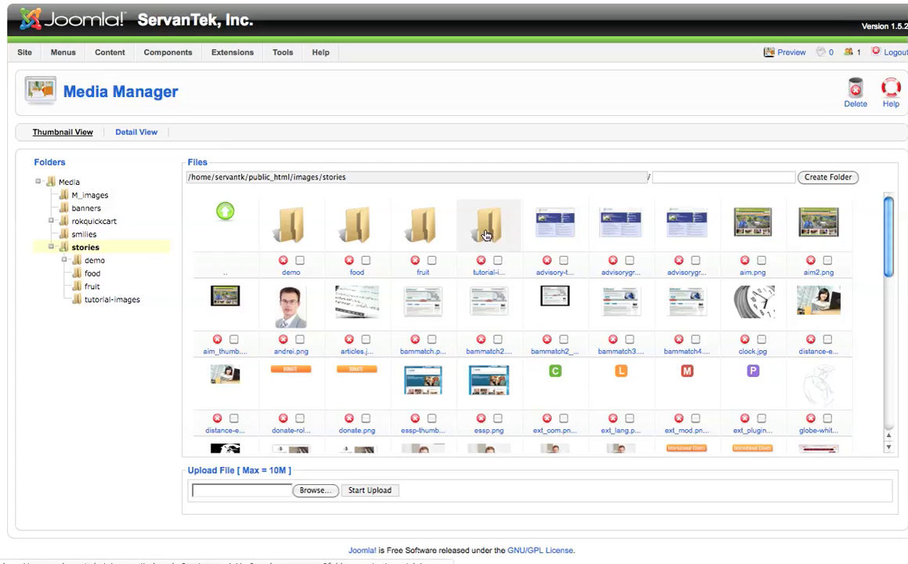
pyautogui.click(488, 226)
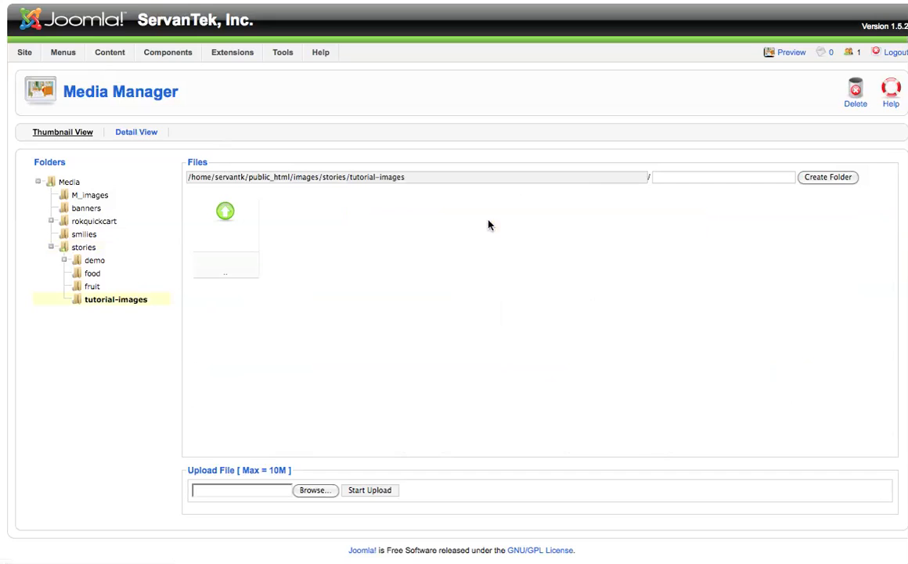
pyautogui.moveTo(466, 363)
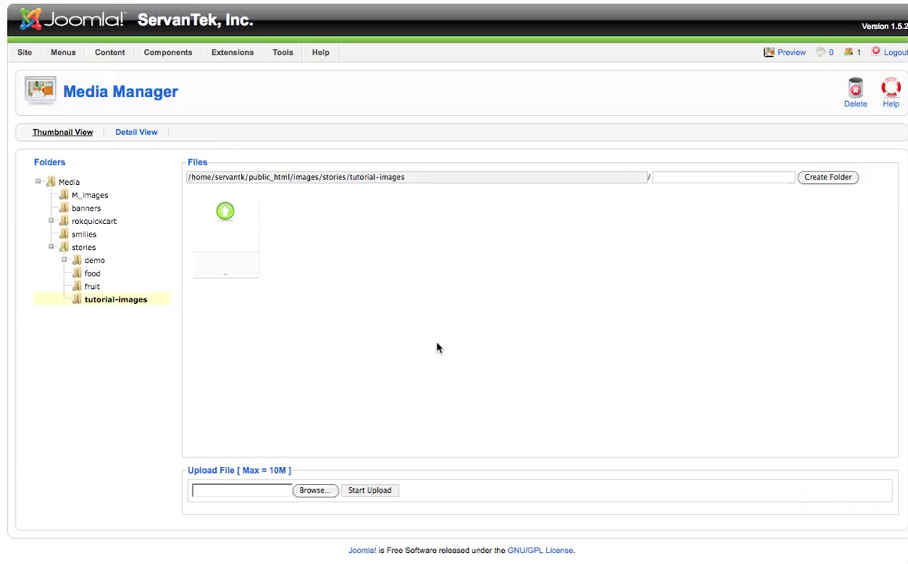
pyautogui.moveTo(376, 387)
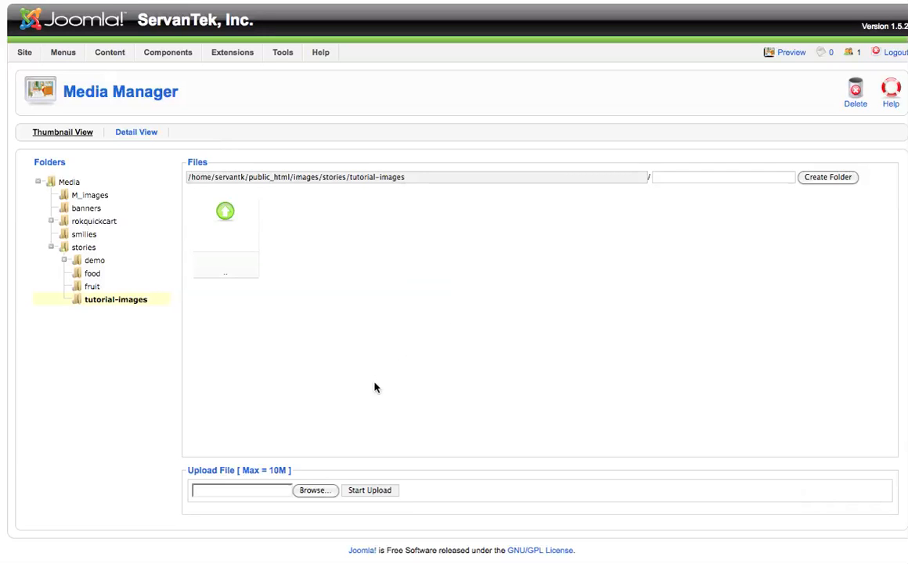
pyautogui.click(316, 490)
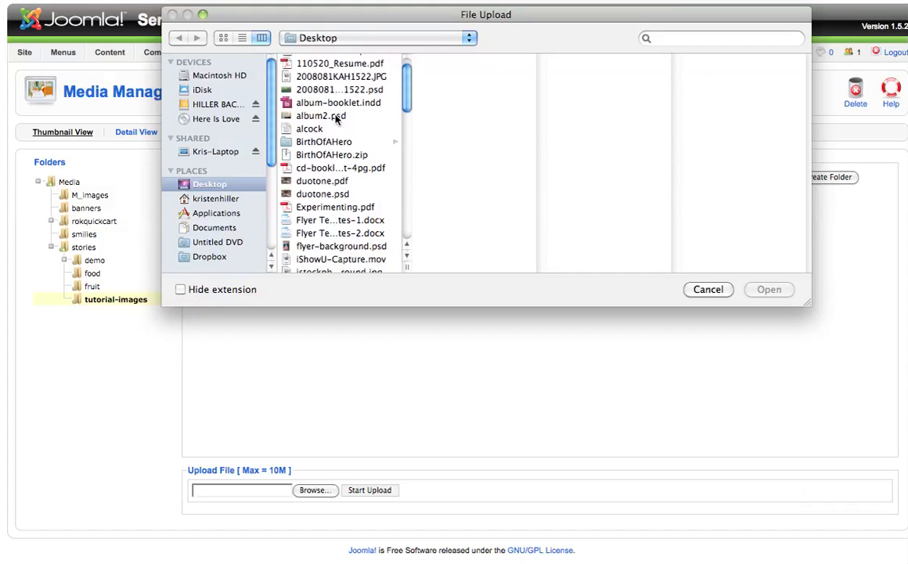
pyautogui.scroll(-3)
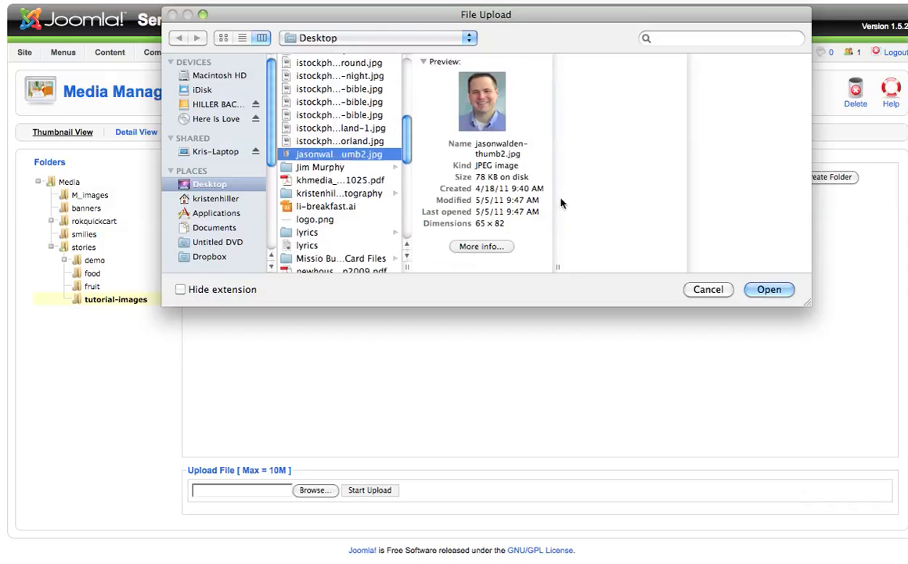
pyautogui.click(768, 289)
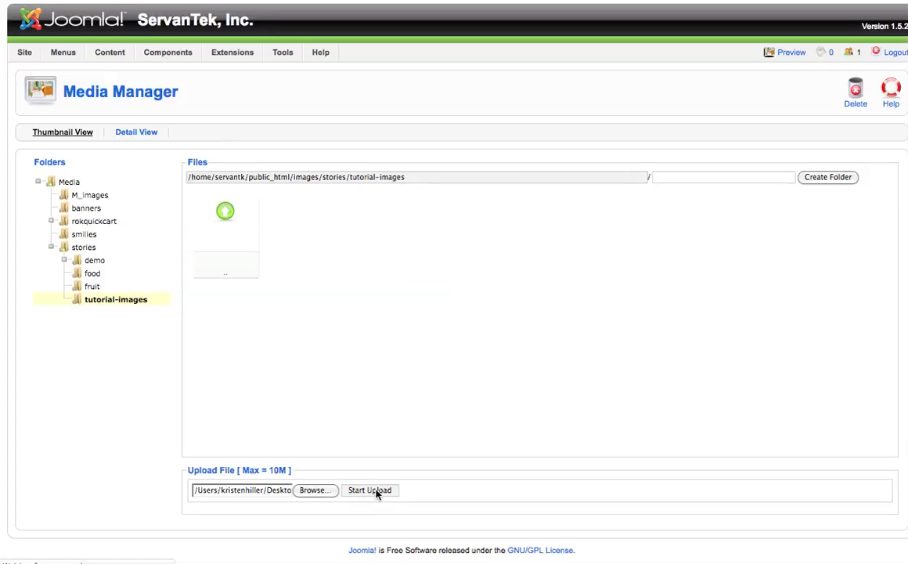
pyautogui.click(369, 489)
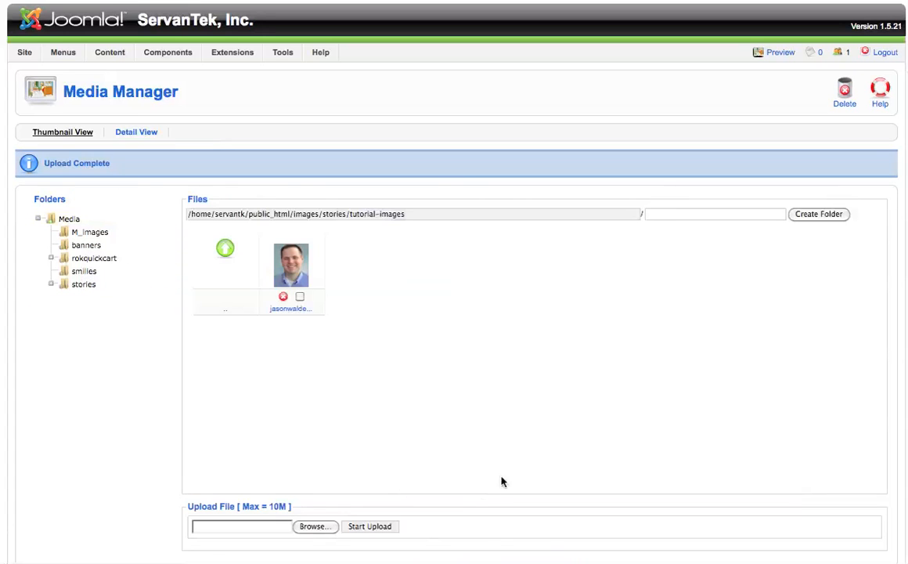
pyautogui.moveTo(337, 277)
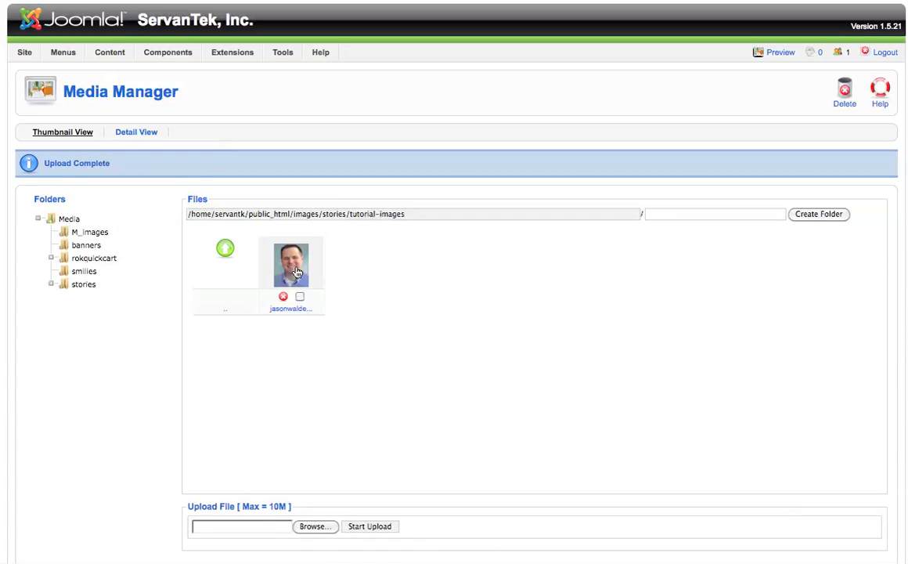
# Preview the uploaded portrait, then go back up to the stories folder
pyautogui.click(290, 263)
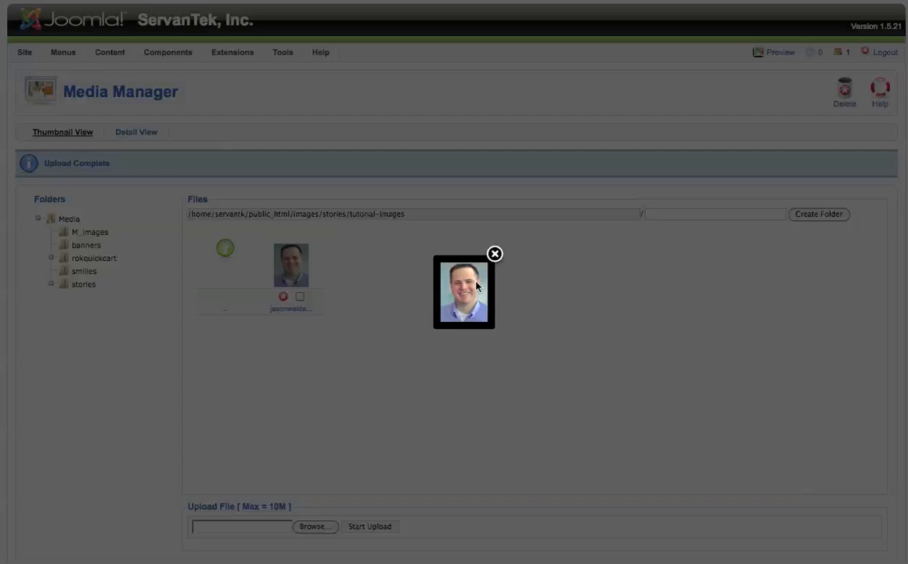
pyautogui.click(492, 254)
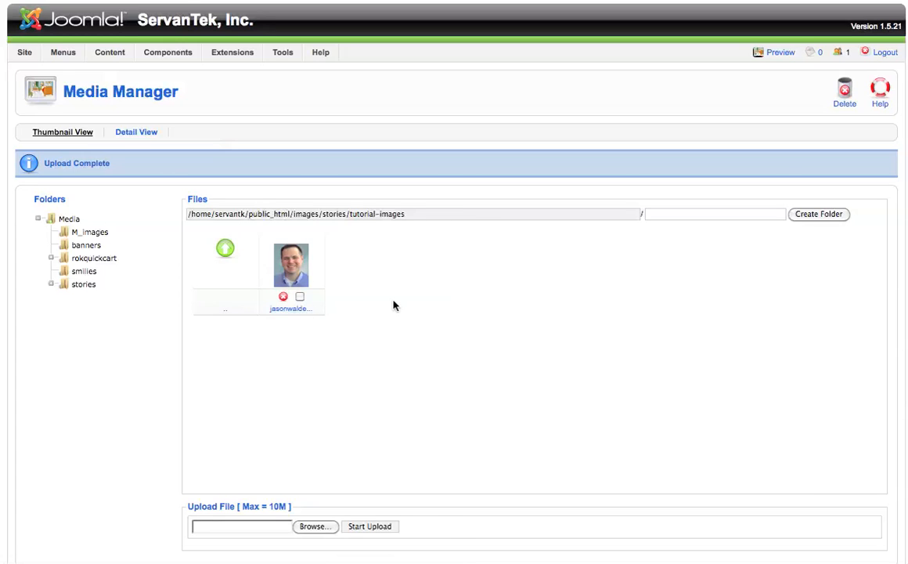
pyautogui.moveTo(361, 247)
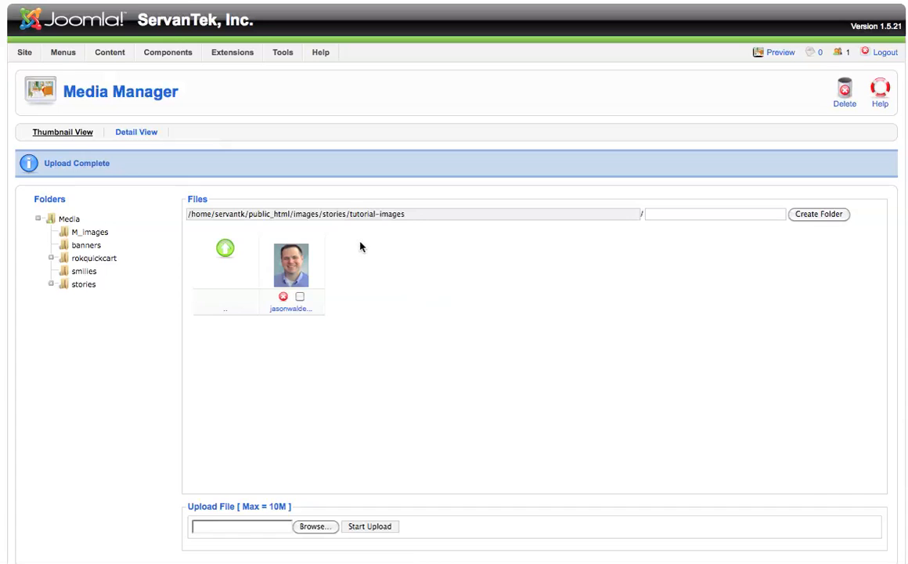
pyautogui.doubleClick(337, 213)
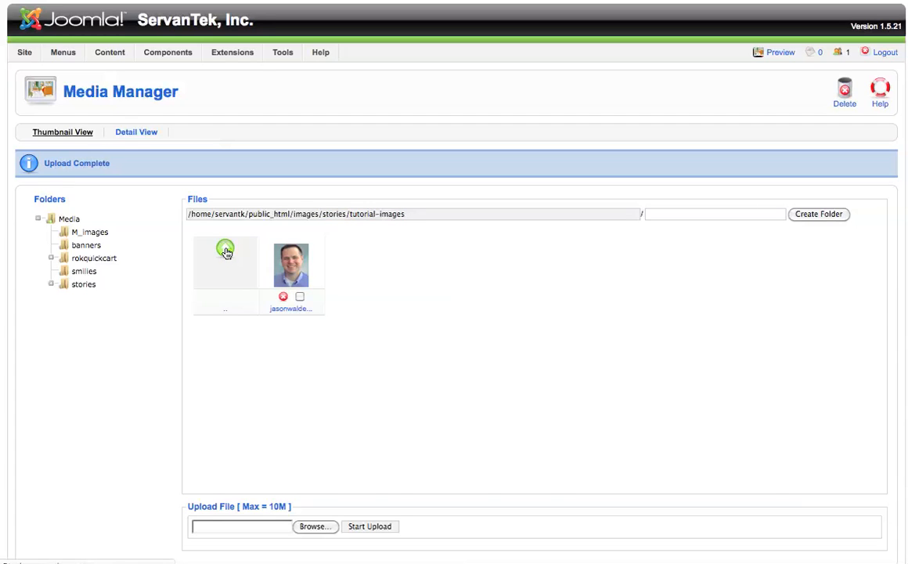
pyautogui.click(85, 284)
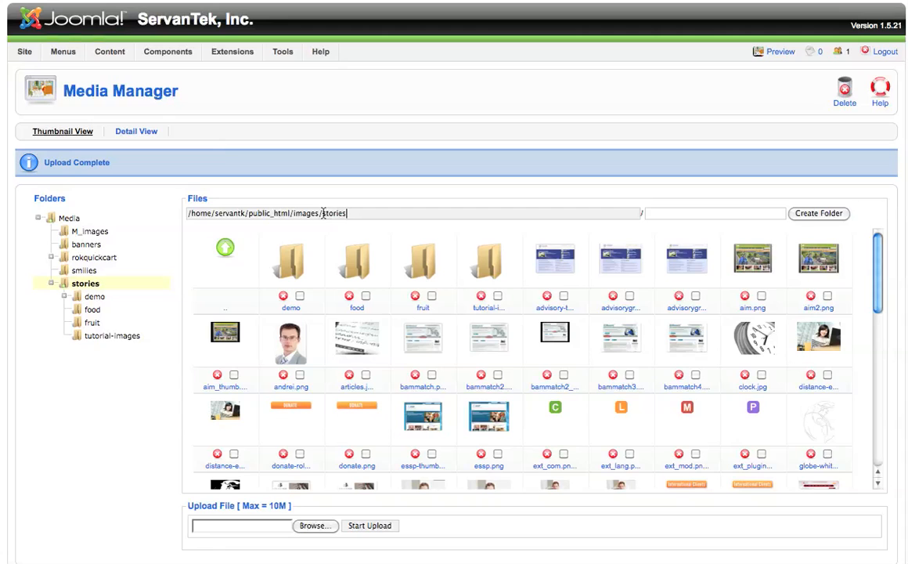
# Reopen tutorial-images from the stories listing to show the uploaded portrait
pyautogui.doubleClick(333, 212)
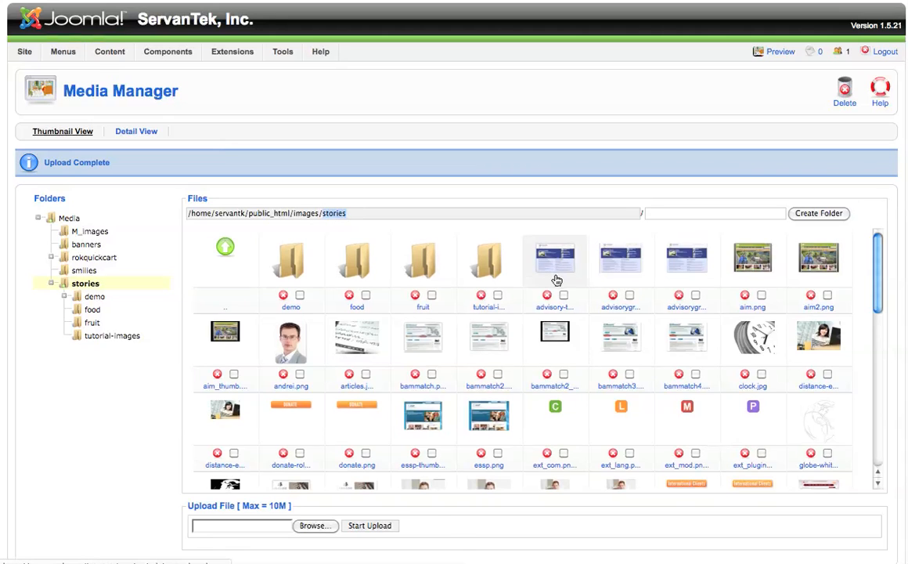
pyautogui.scroll(-3)
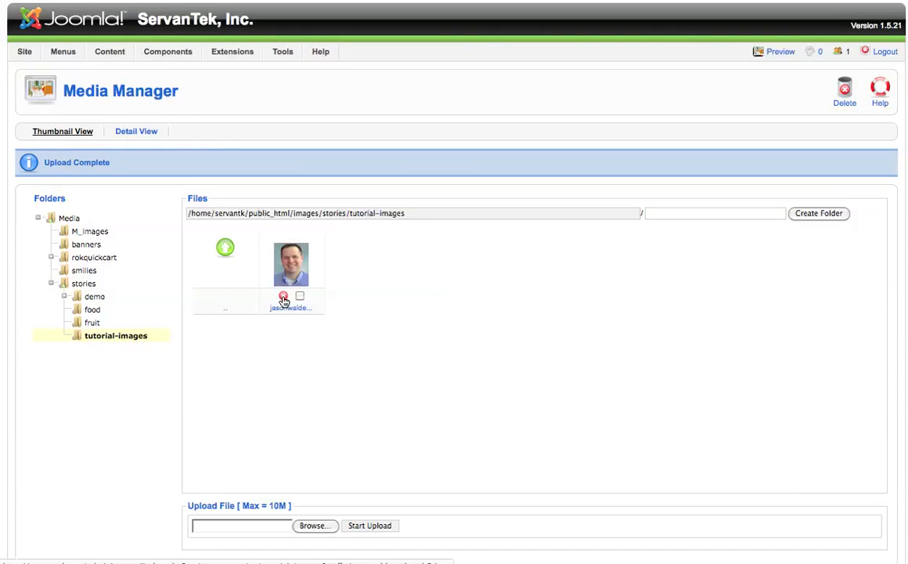
pyautogui.moveTo(313, 295)
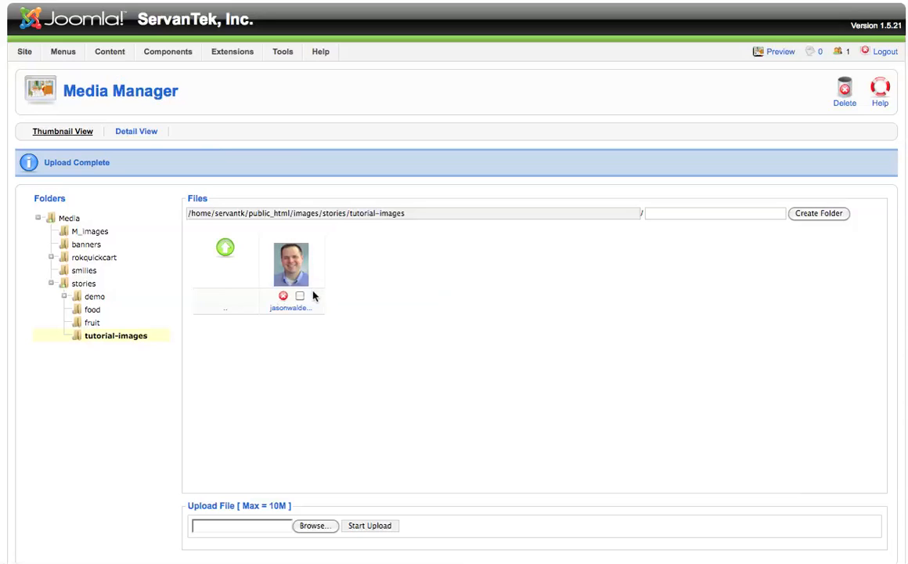
# Delete the portrait photo and scroll through the stories folder's images
pyautogui.click(300, 295)
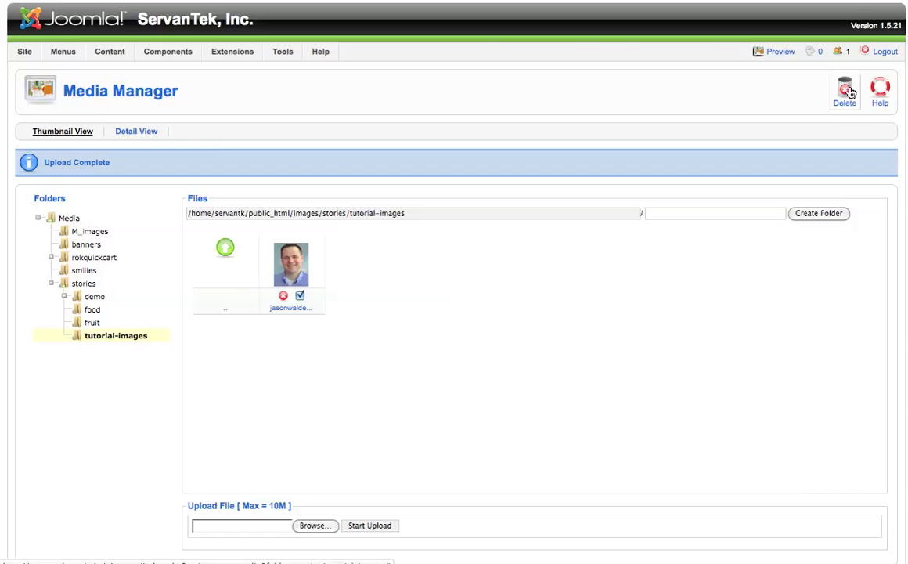
pyautogui.click(845, 90)
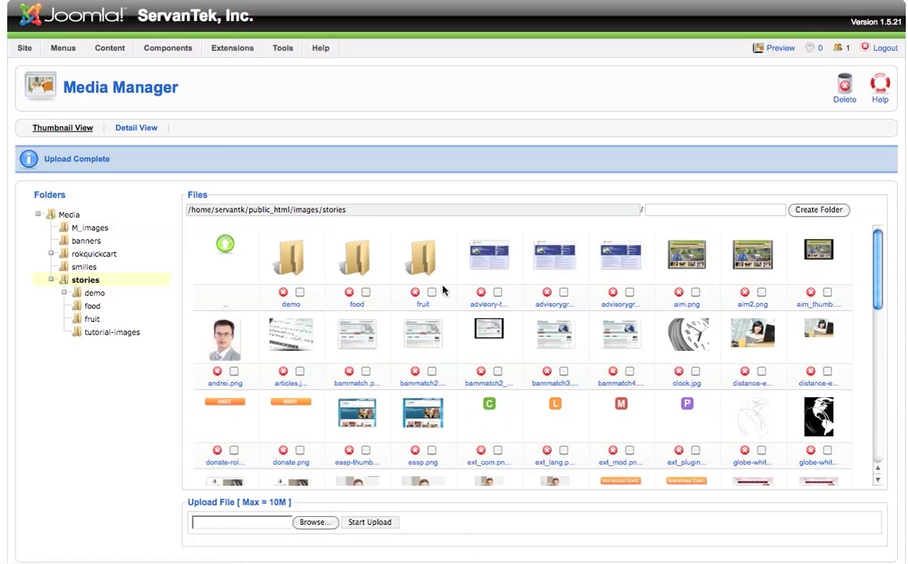
pyautogui.scroll(-3)
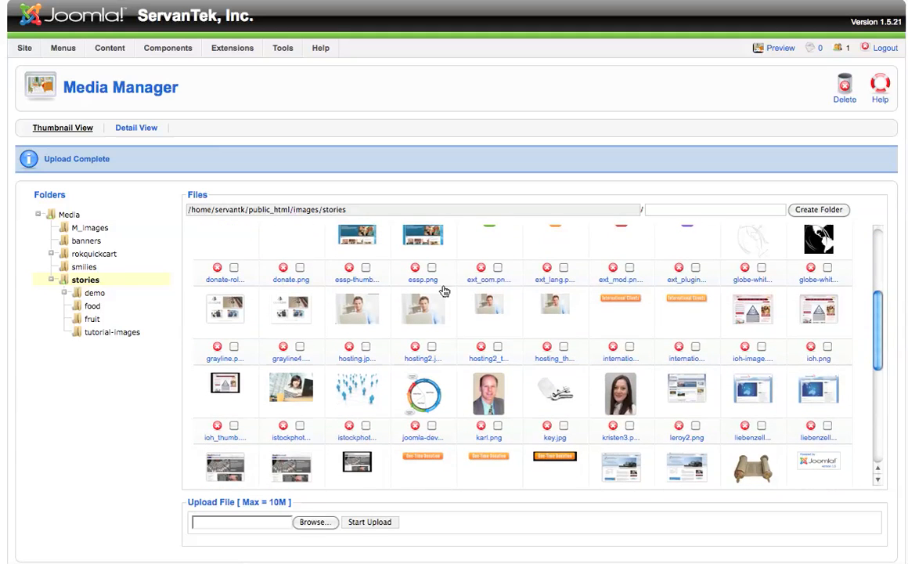
pyautogui.scroll(-3)
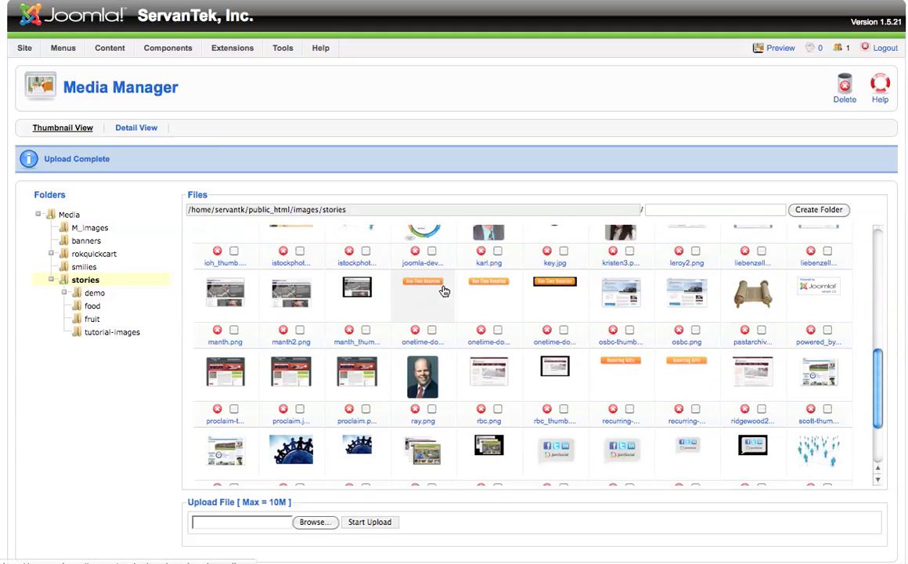